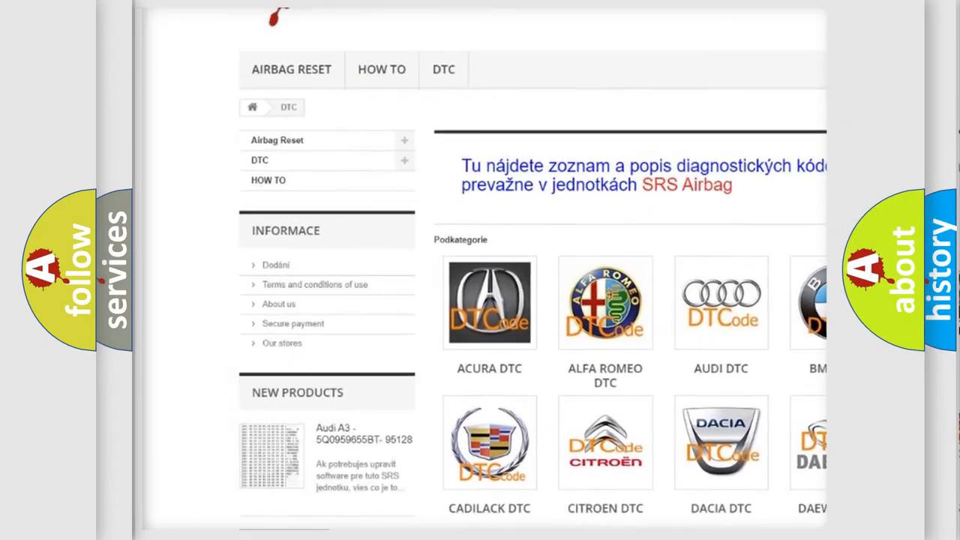
scroll("down", 3)
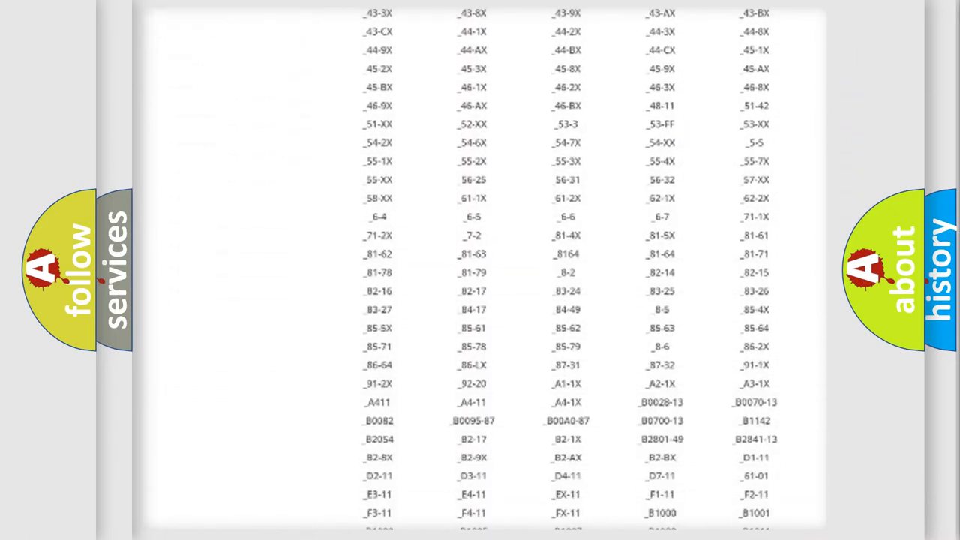
scroll("down", 3)
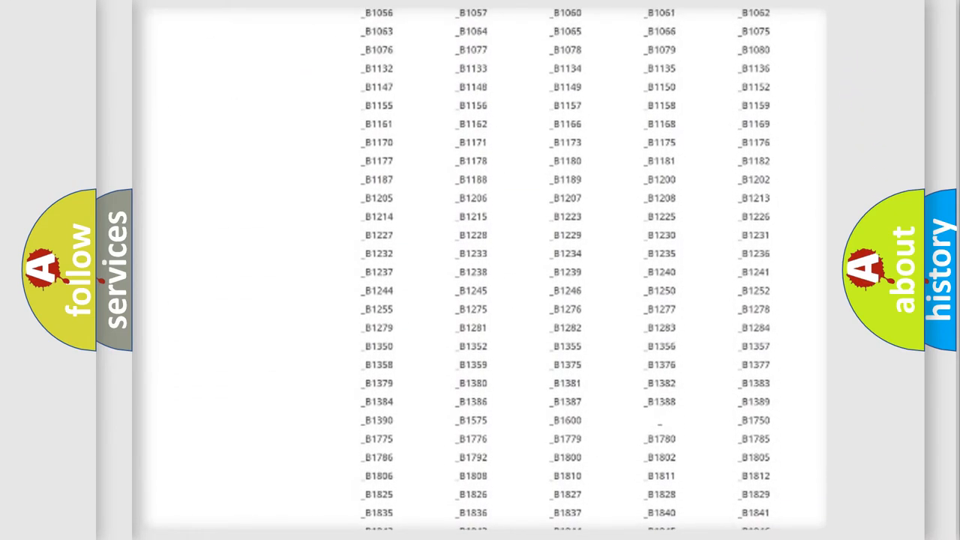
scroll("up", 3)
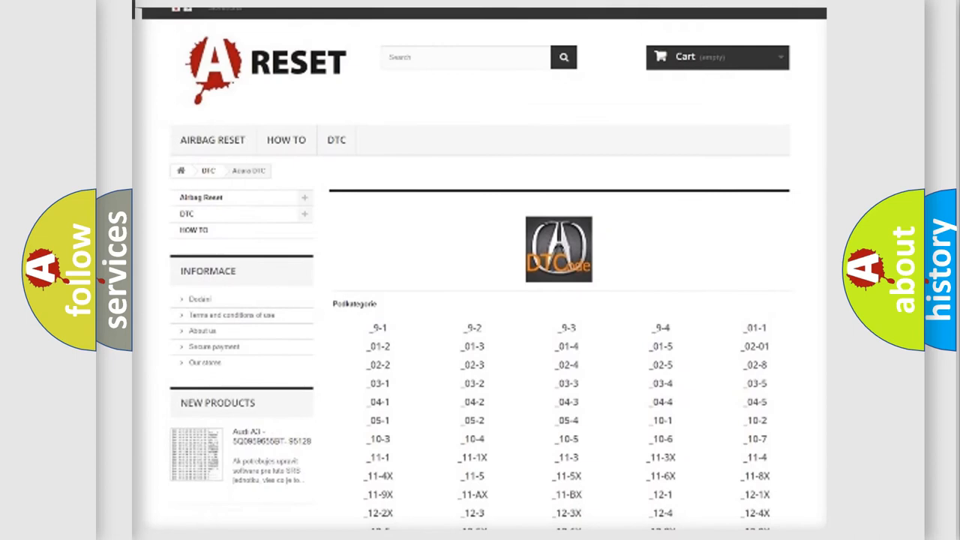